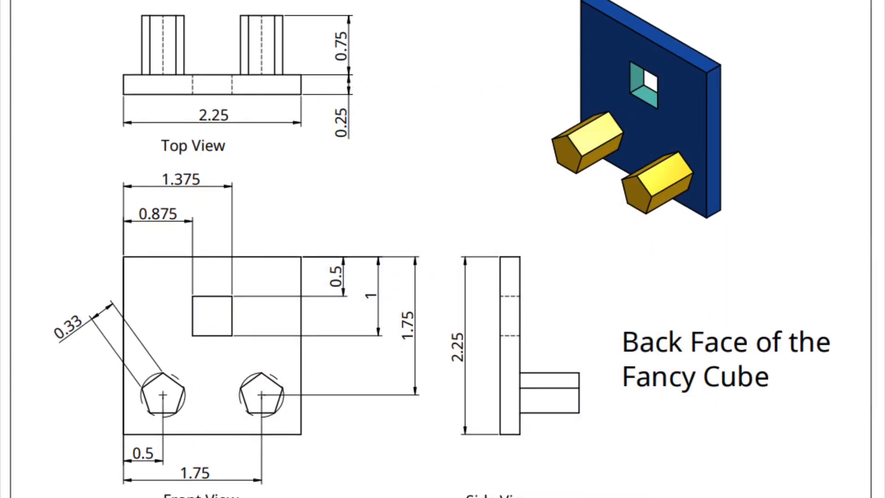
Step: Review the back-face drawing, then show the Fancy Cube folder in Onshape
scroll("down", 3)
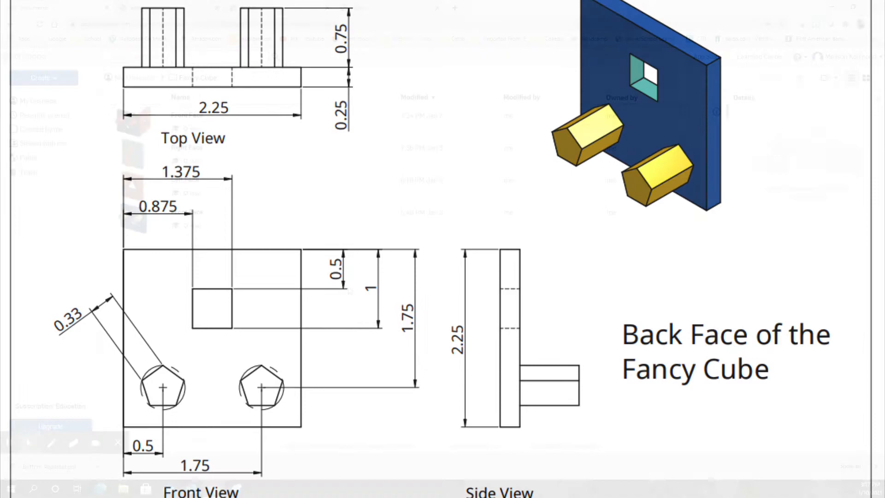
left_click(59, 7)
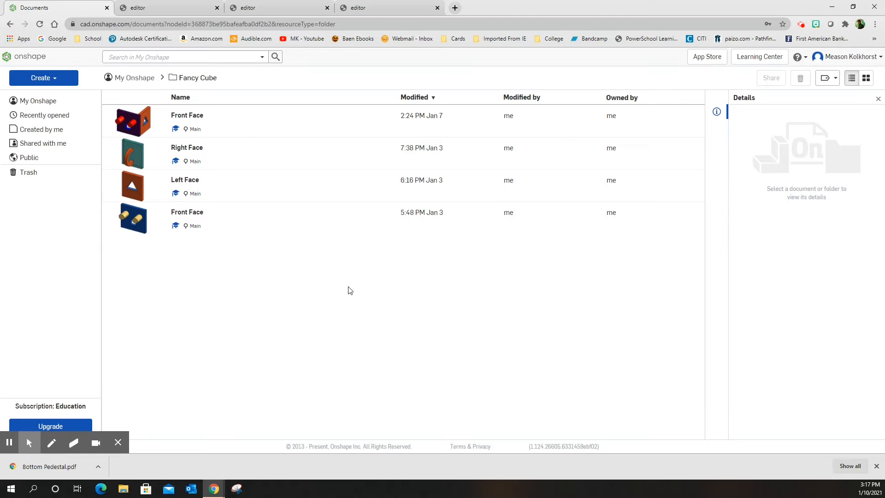
mouse_move(104, 93)
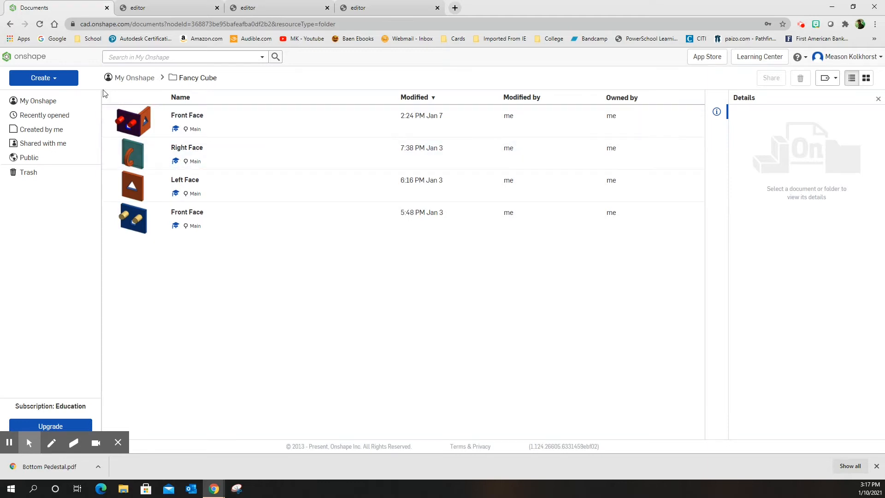
mouse_move(32, 82)
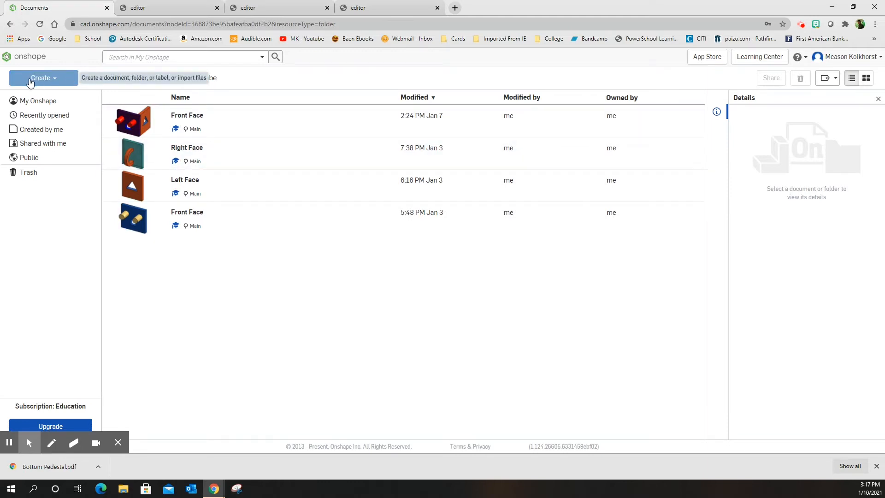
Step: Create a new document named 'Back Face' in the Fancy Cube folder
left_click(40, 78)
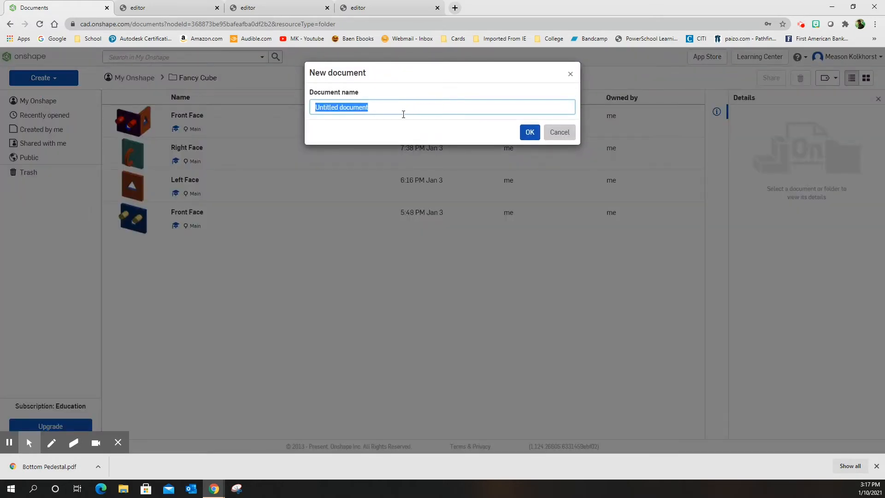
type("Back Face")
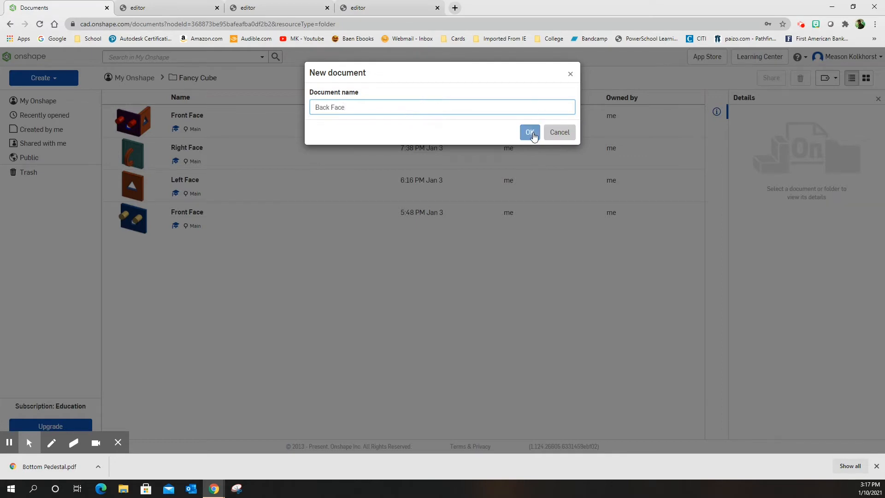
left_click(530, 132)
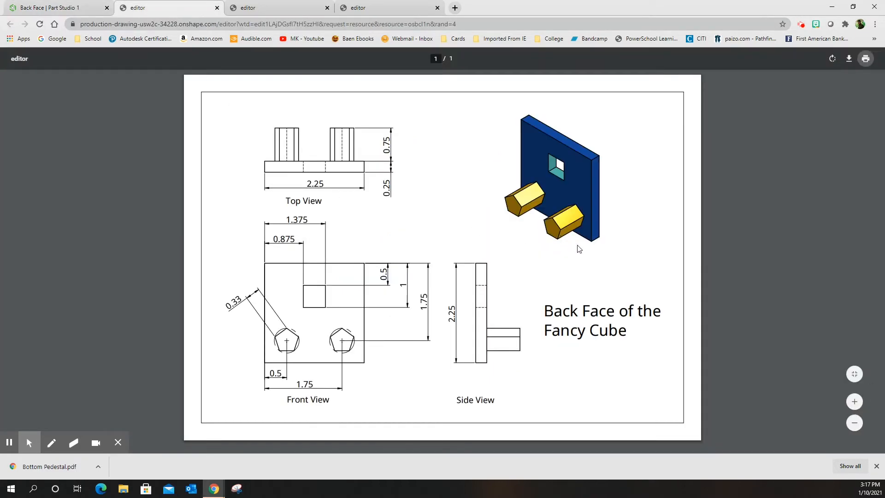
mouse_move(540, 251)
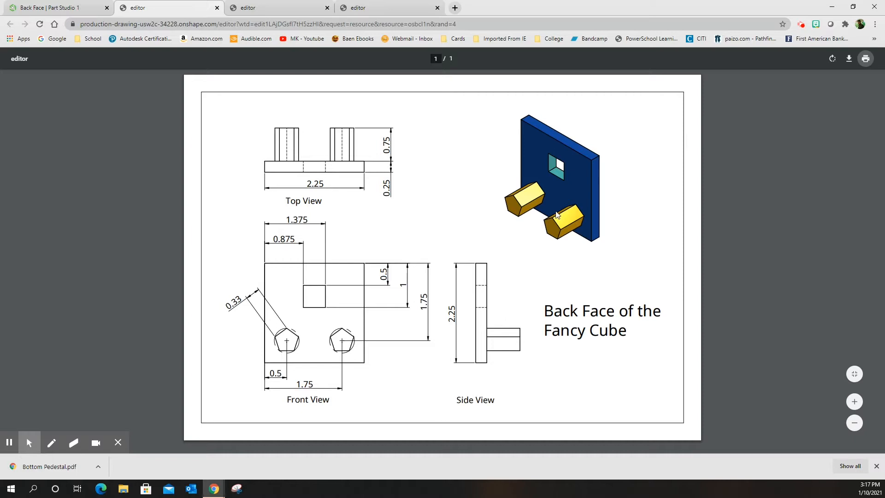
mouse_move(544, 213)
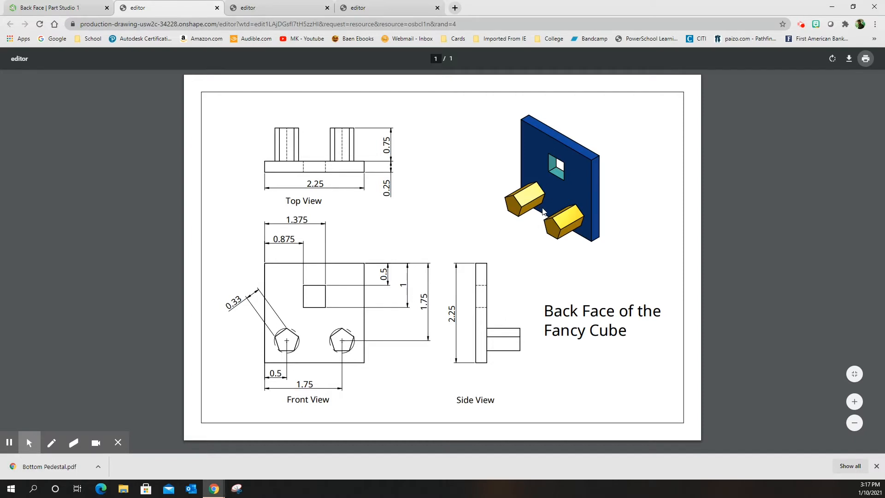
mouse_move(520, 215)
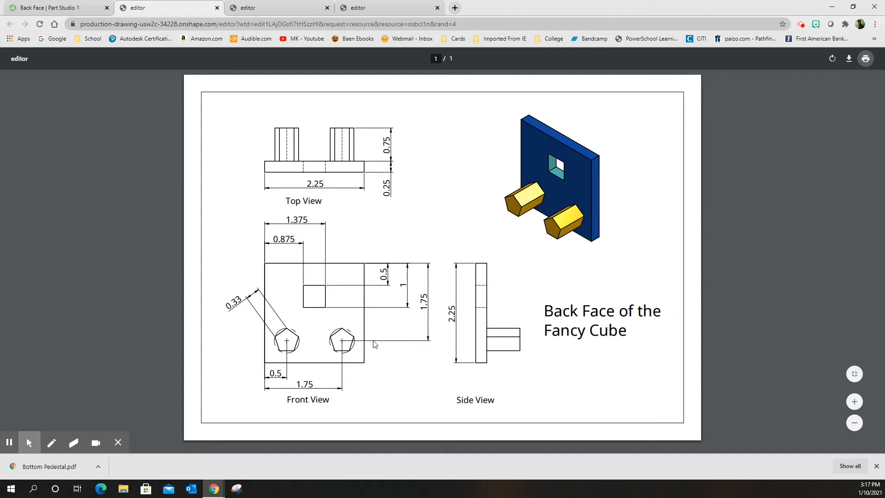
mouse_move(401, 358)
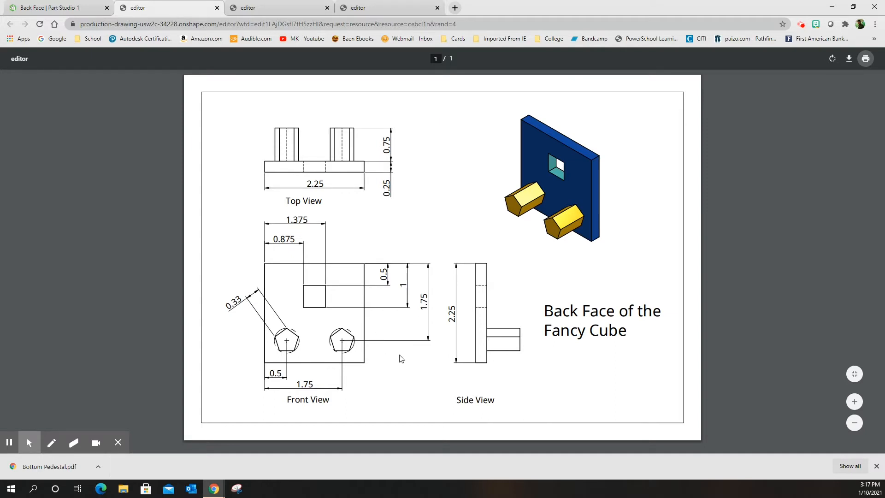
mouse_move(591, 127)
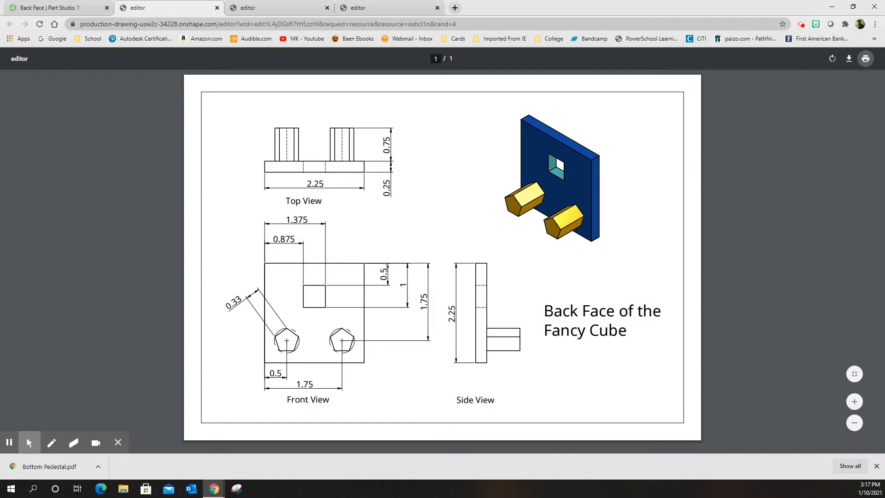
mouse_move(328, 197)
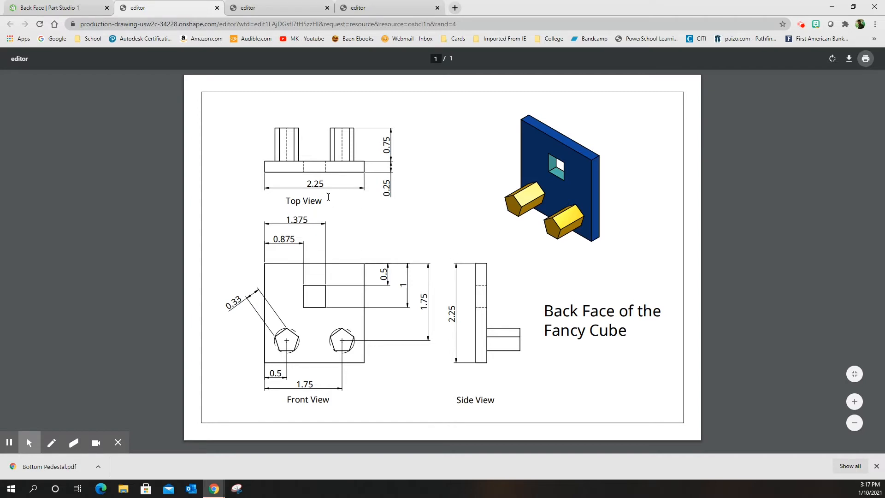
mouse_move(477, 261)
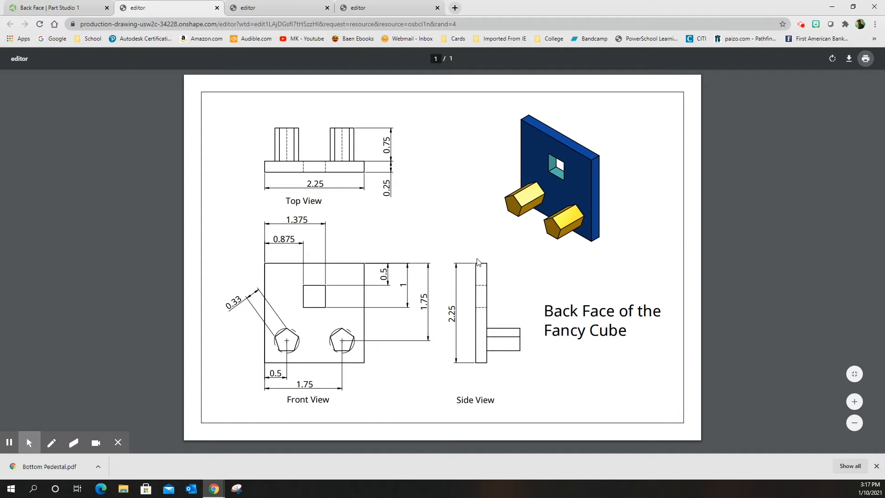
mouse_move(549, 175)
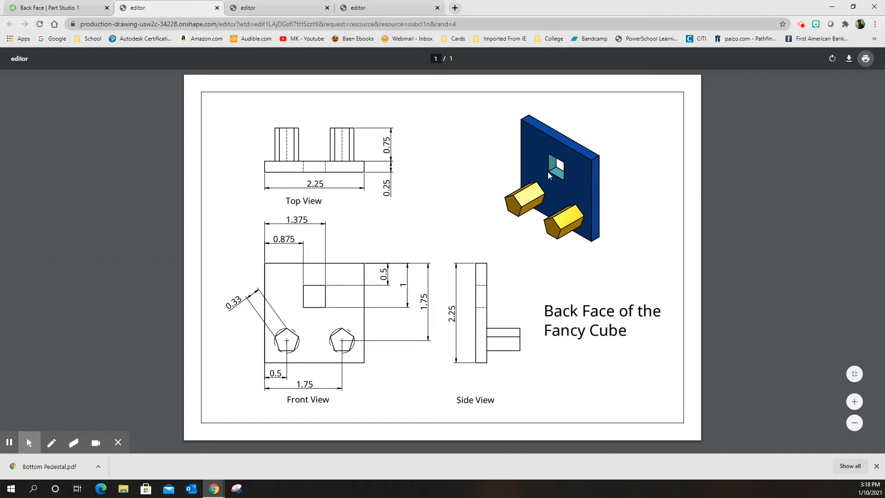
mouse_move(561, 158)
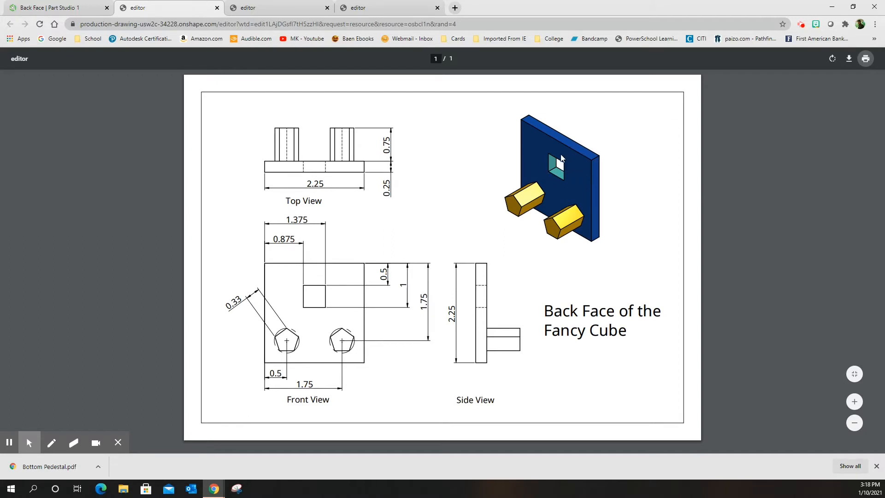
mouse_move(325, 258)
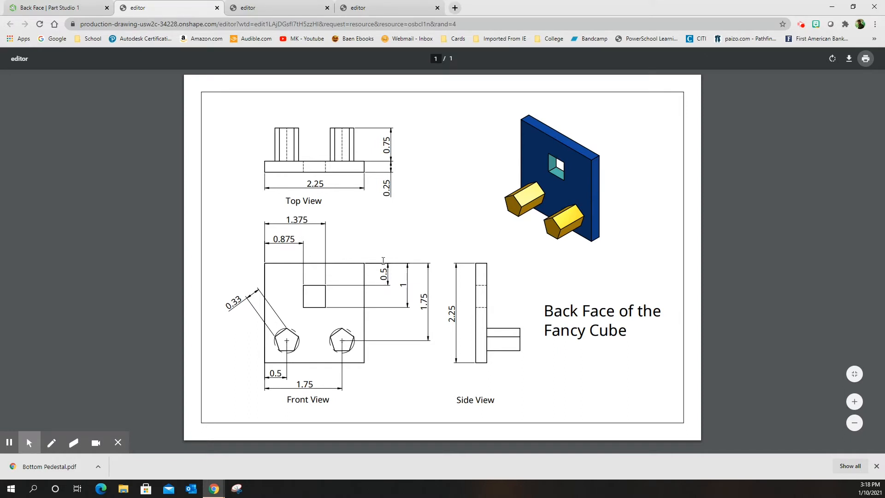
mouse_move(310, 285)
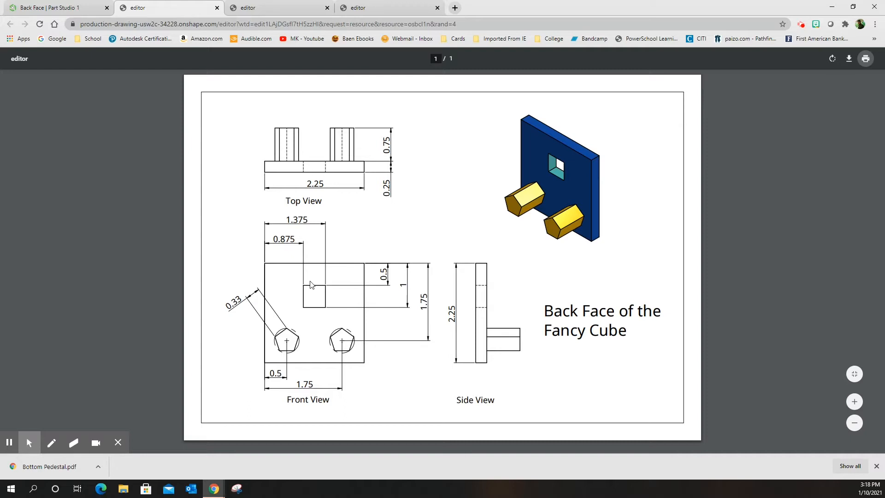
mouse_move(321, 289)
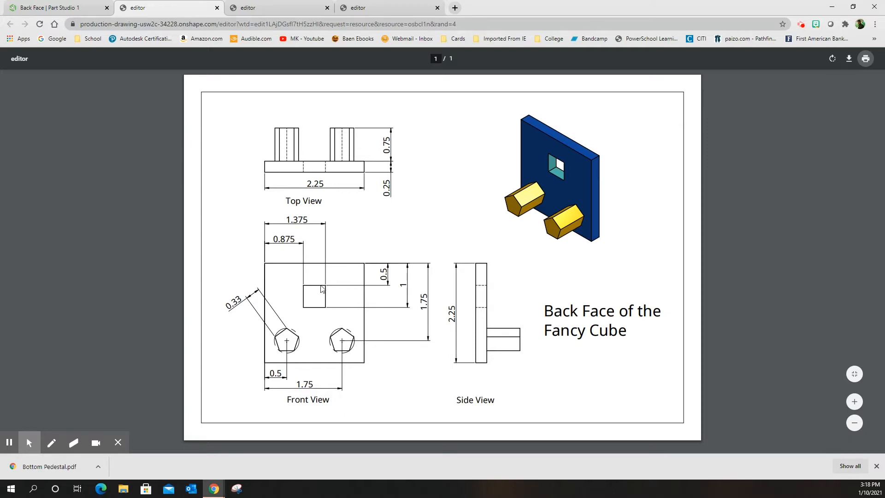
mouse_move(322, 273)
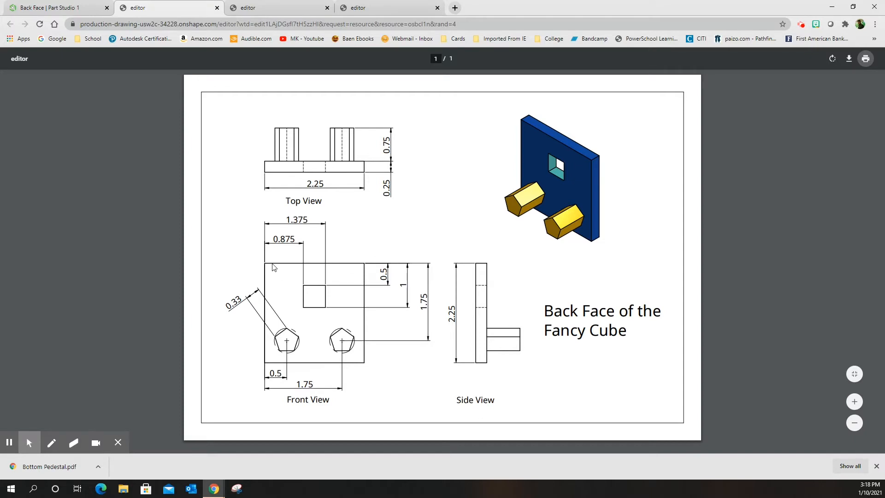
mouse_move(265, 131)
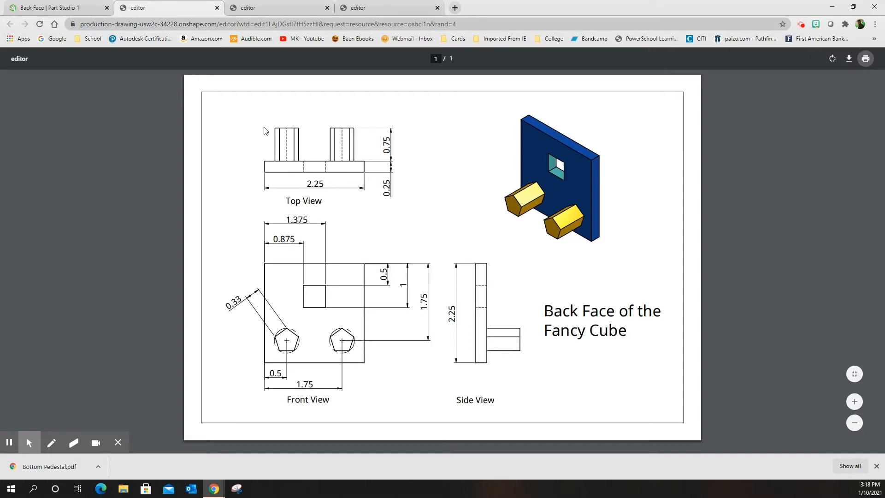
Step: Return to the empty Back Face Part Studio 1 tab
left_click(54, 7)
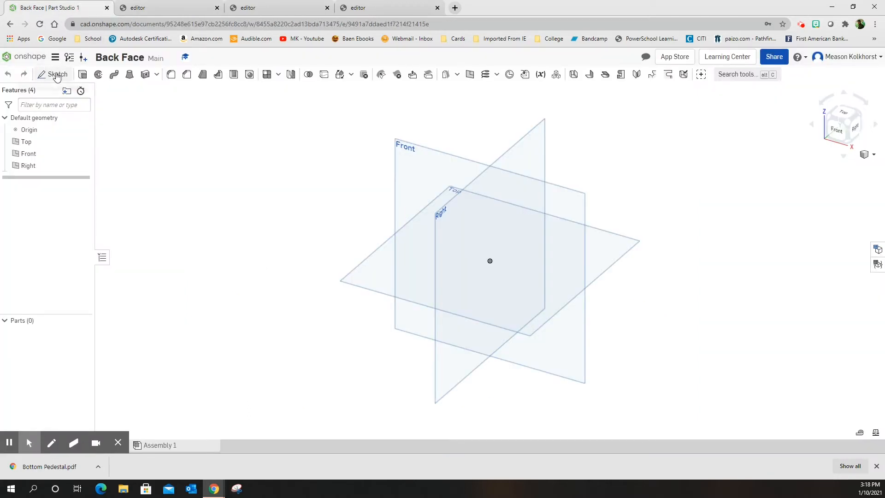
Step: Sketch a 2.25 × 2.25 rectangle from the origin on the Front plane and finish Sketch 1
left_click(55, 73)
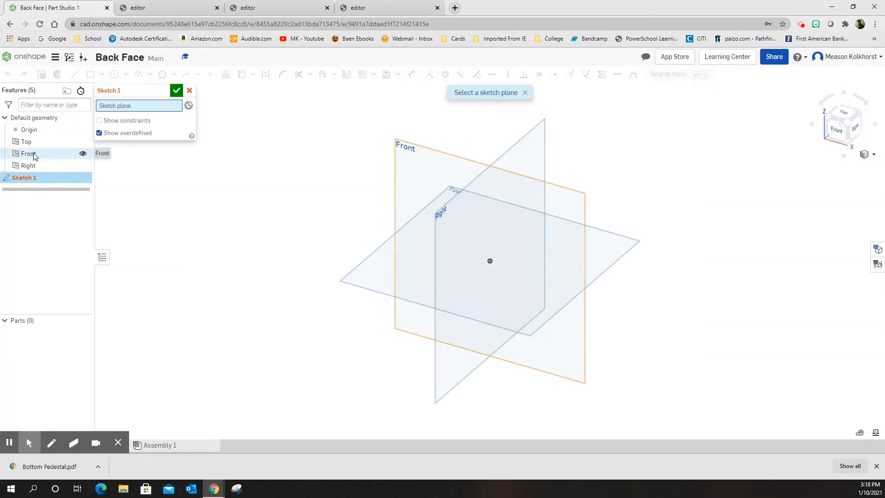
left_click(26, 154)
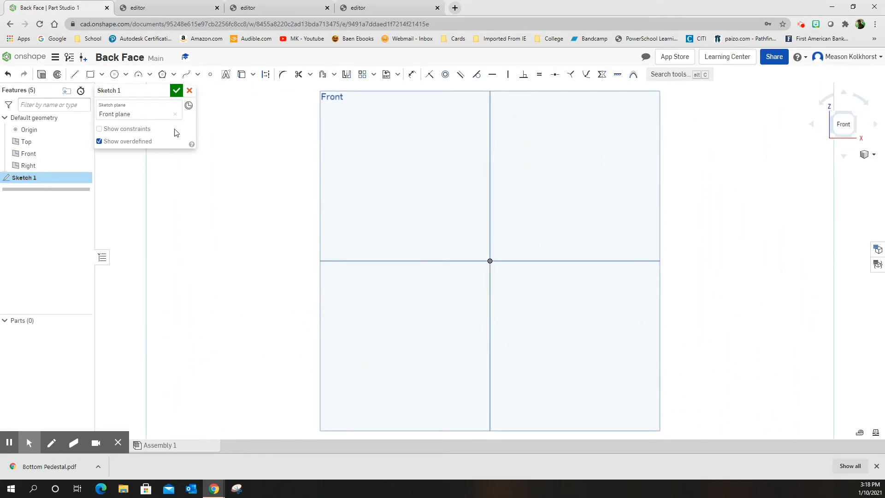
left_click(89, 74)
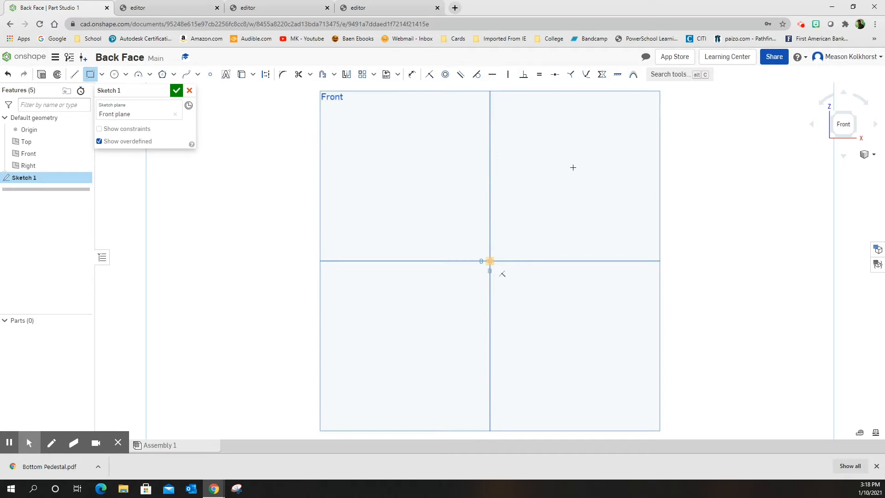
left_click_drag(489, 261, 605, 140)
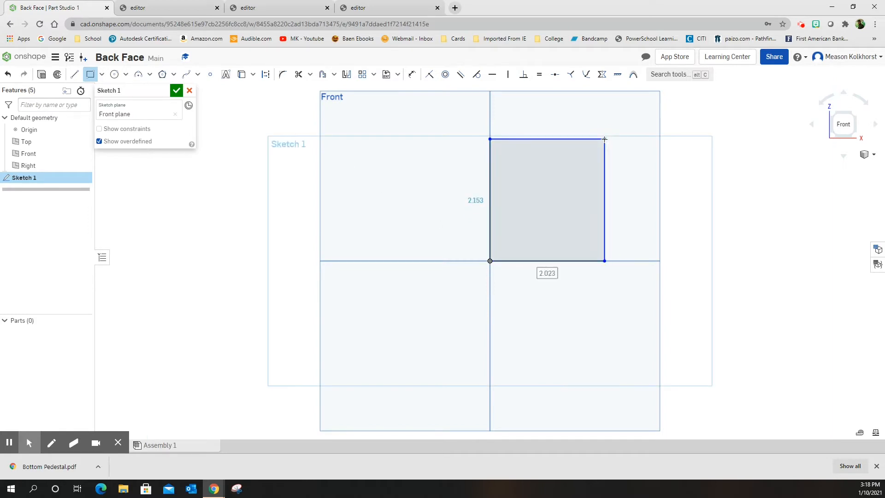
type("2.25")
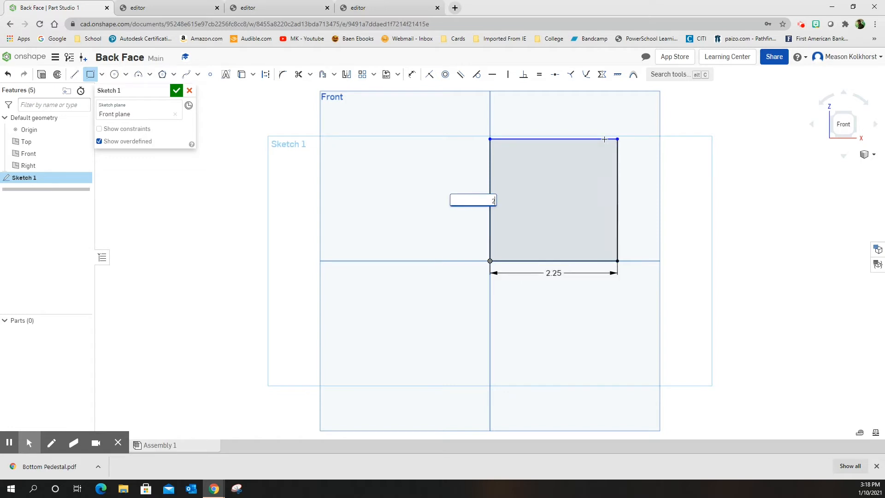
type("2.25")
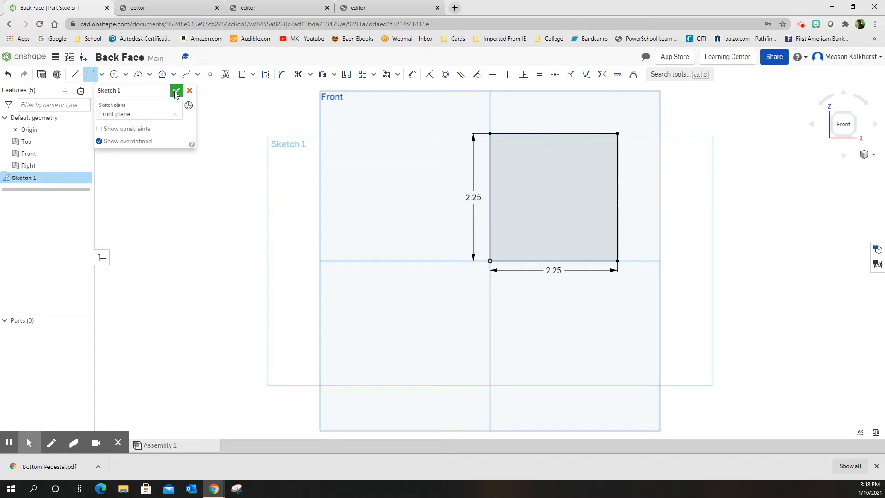
left_click(176, 90)
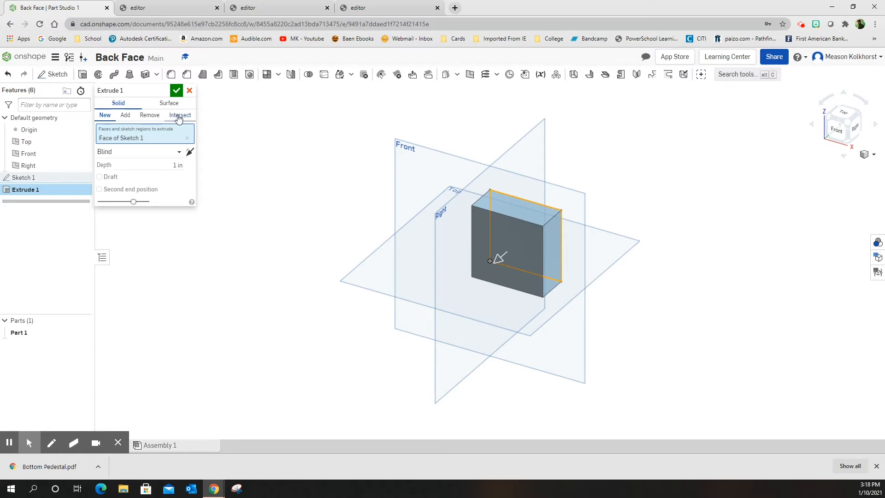
Step: Extrude the square 0.25 in into Part 1 and begin a sketch on its face
left_click(167, 164)
type("0.25")
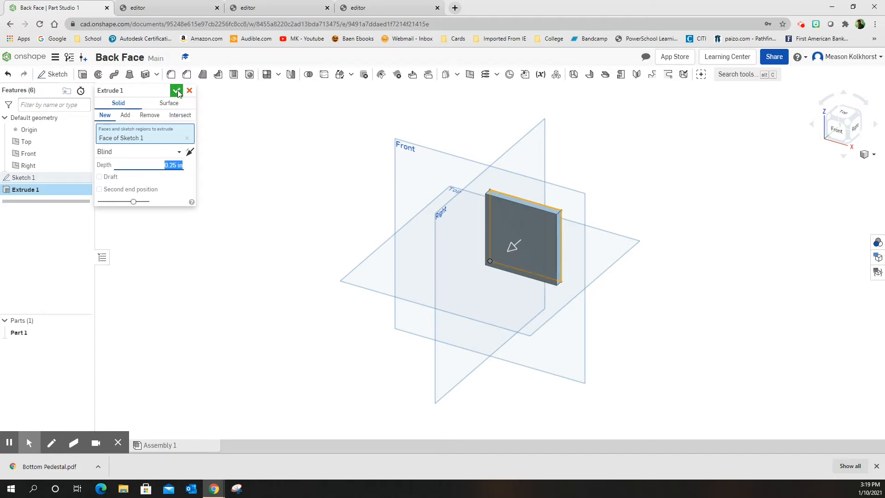
left_click(176, 90)
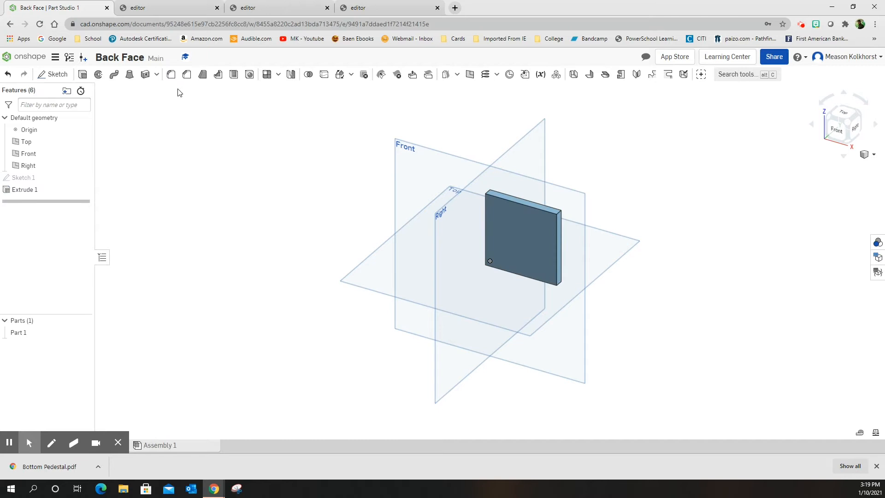
left_click(57, 73)
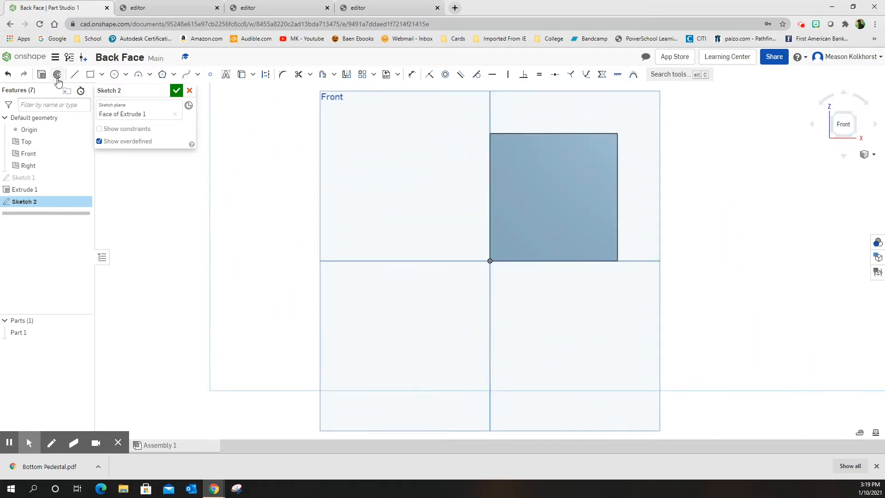
Step: Draw a horizontal line across the plate face, dimensioned 0.5 above the bottom edge
left_click(75, 74)
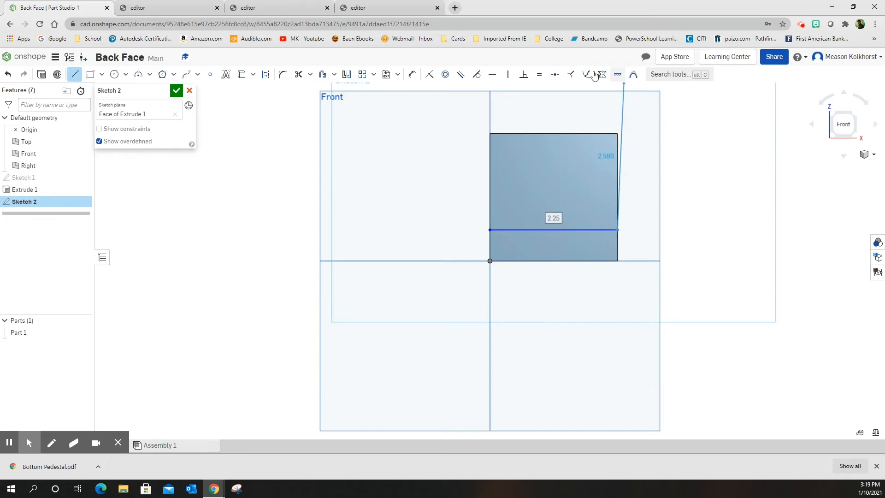
mouse_move(411, 74)
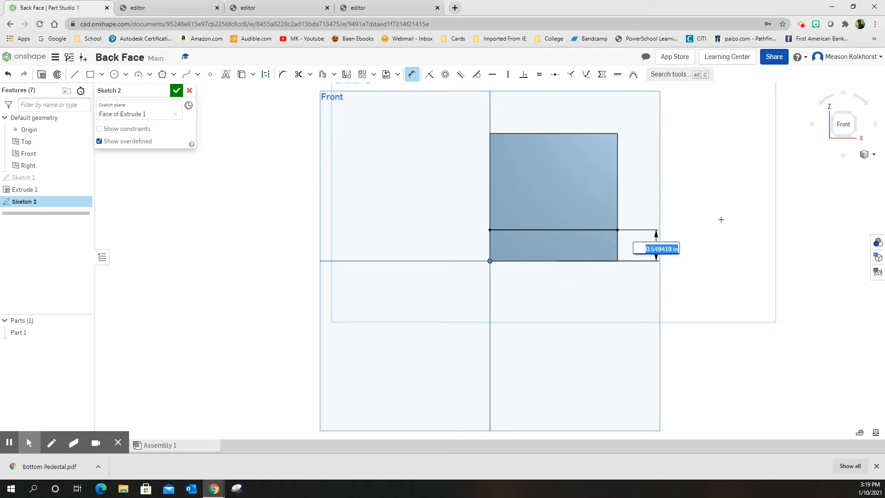
type("0.5")
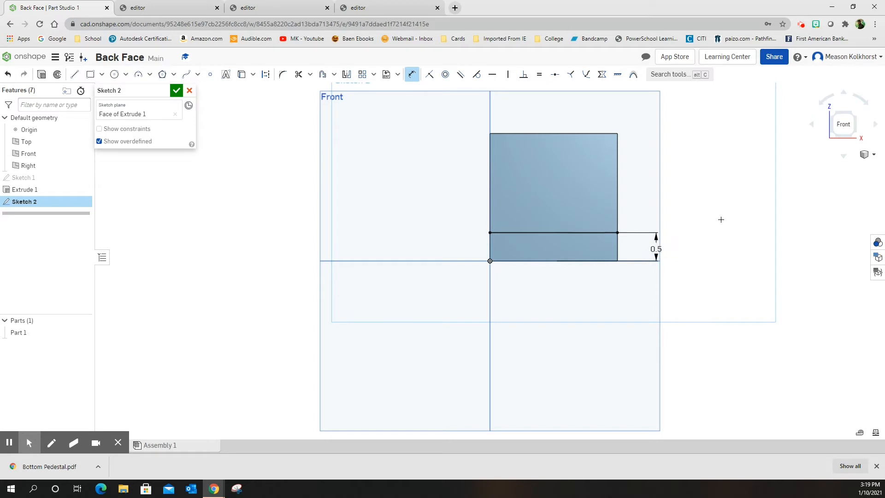
mouse_move(548, 248)
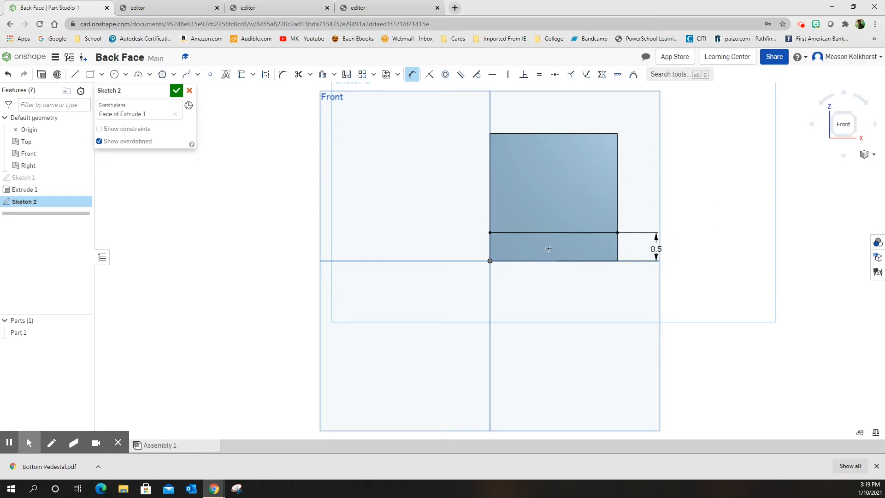
mouse_move(529, 241)
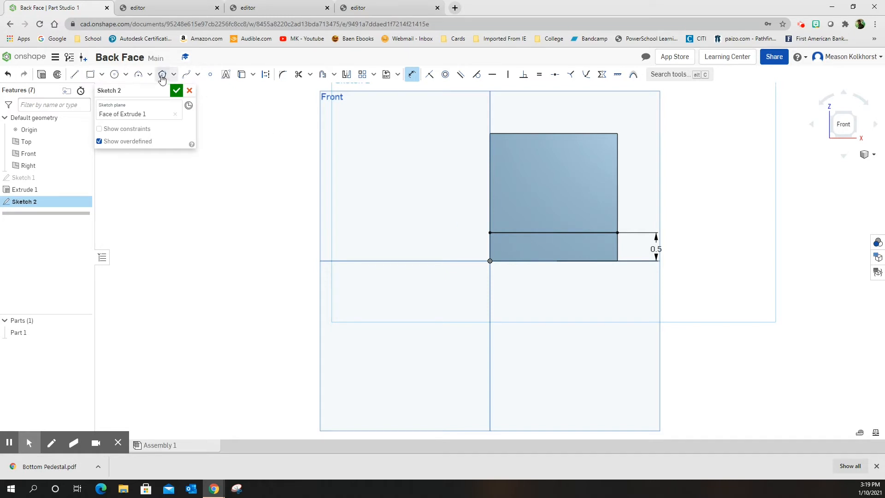
mouse_move(163, 74)
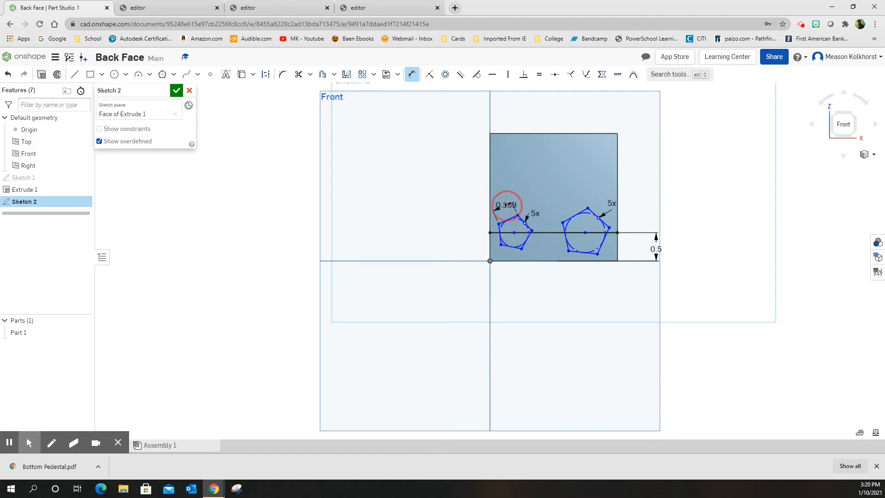
Step: Draw two 5-sided polygons on the line, sized 0.33 and 0.5 from the sides, and finish Sketch 2
type("33")
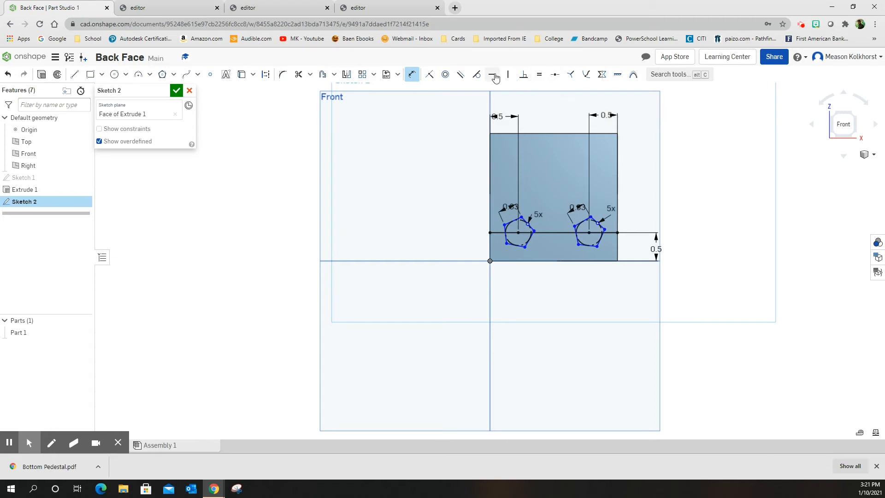
mouse_move(493, 74)
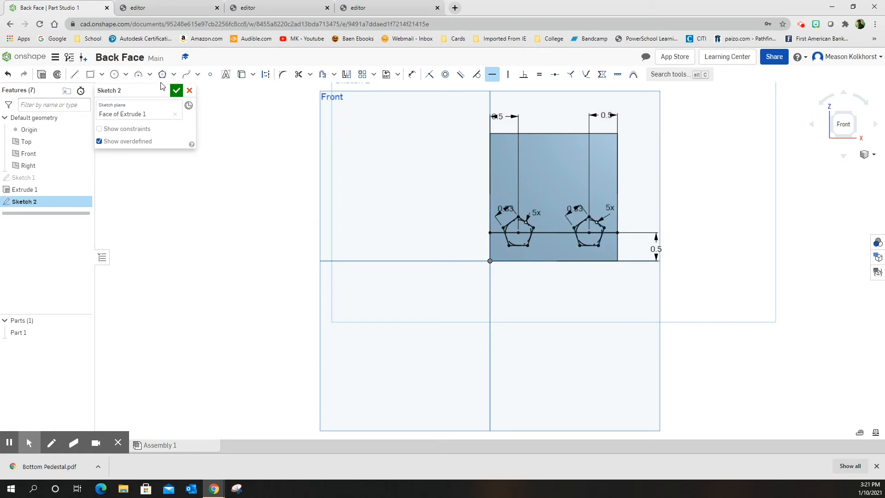
left_click(177, 90)
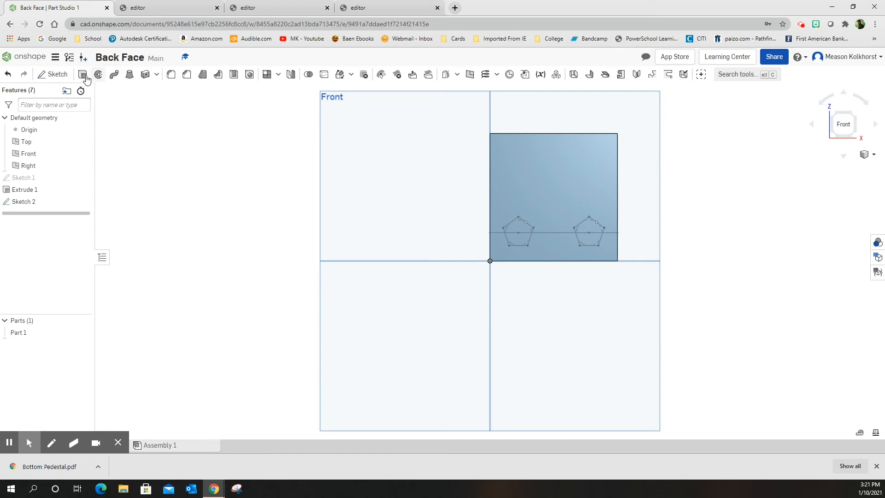
Step: Extrude the two pentagon regions 0.75 in outward as pegs added to the part
left_click(82, 74)
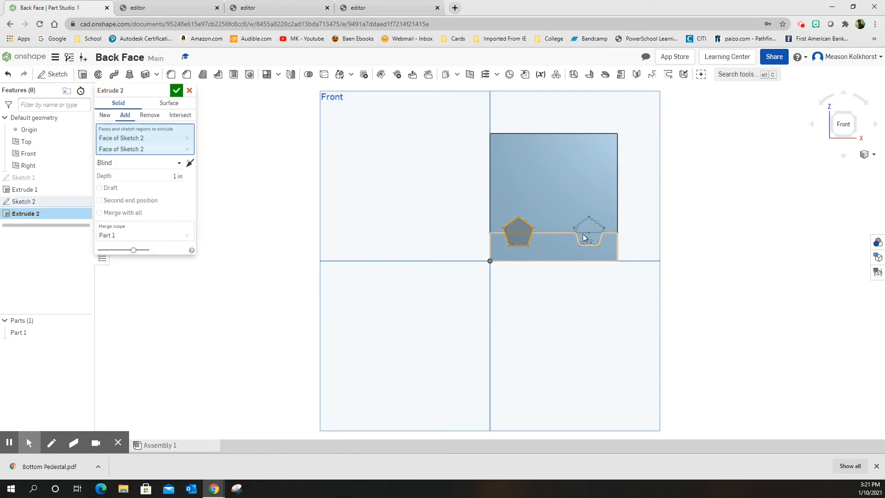
left_click(590, 234)
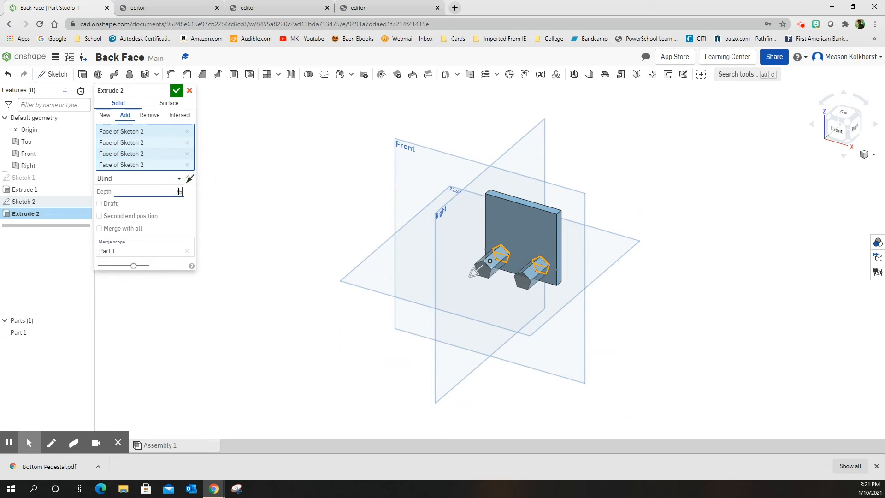
type("0.75 in")
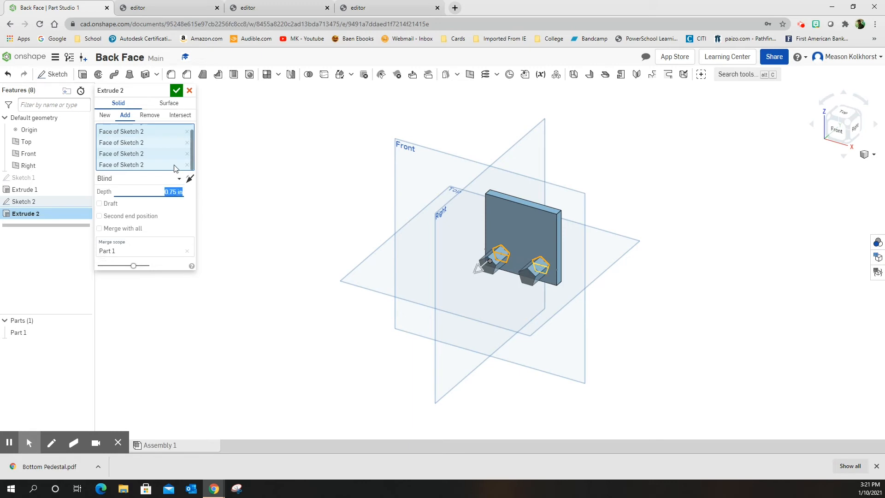
left_click(176, 91)
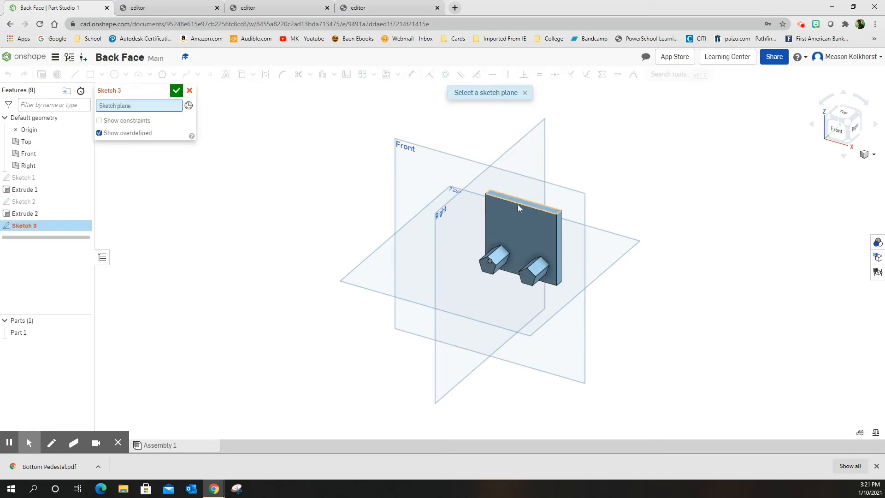
Step: Sketch a 0.5 square on the plate face and dimension its distance from the plate edge
left_click(518, 198)
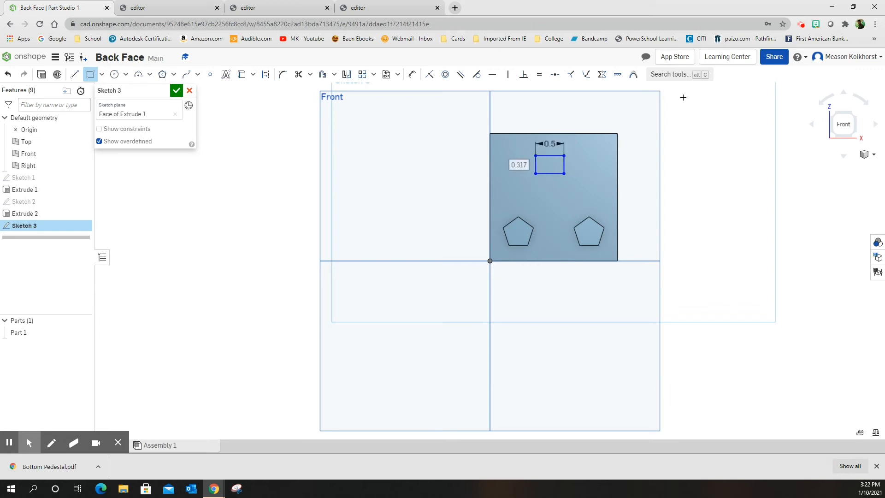
type("0.5")
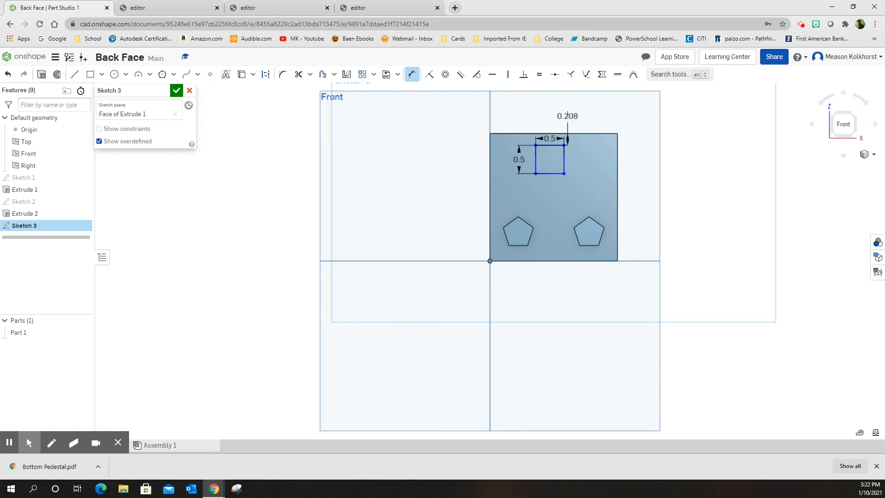
left_click_drag(567, 116, 646, 139)
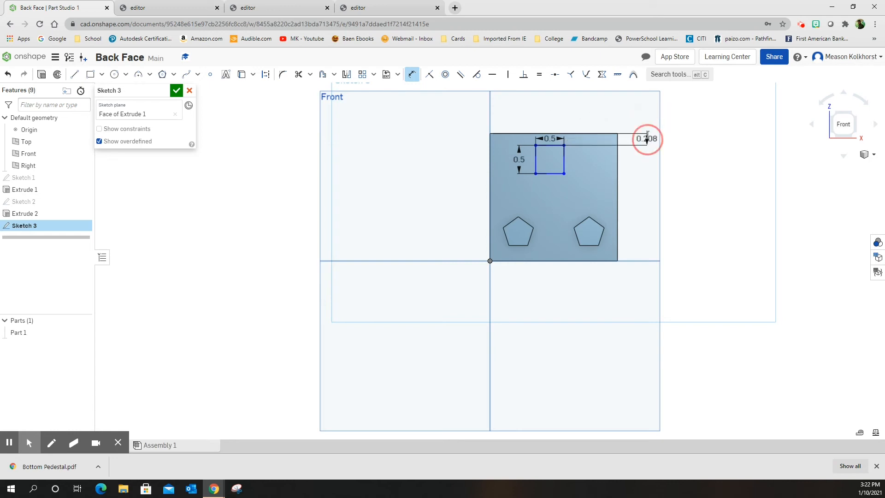
left_click(647, 140)
type("0.5")
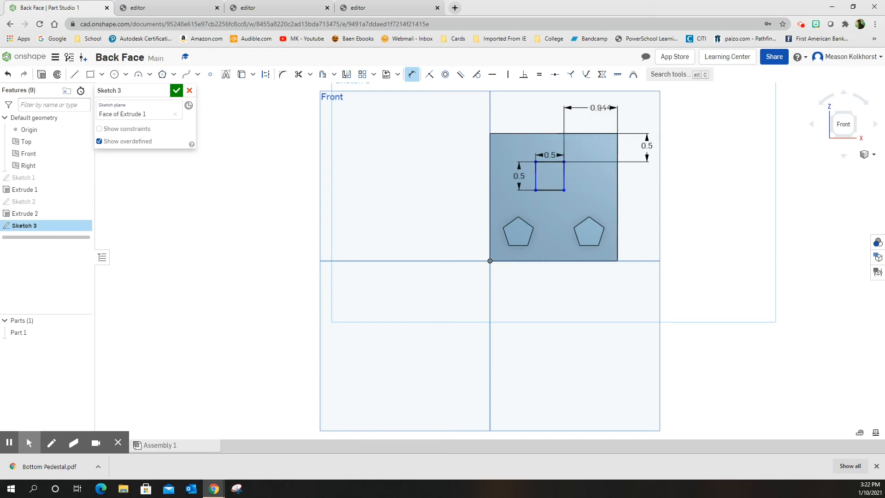
Step: Set the square's edge distance to 0.875 and finish Sketch 3
double_click(601, 108)
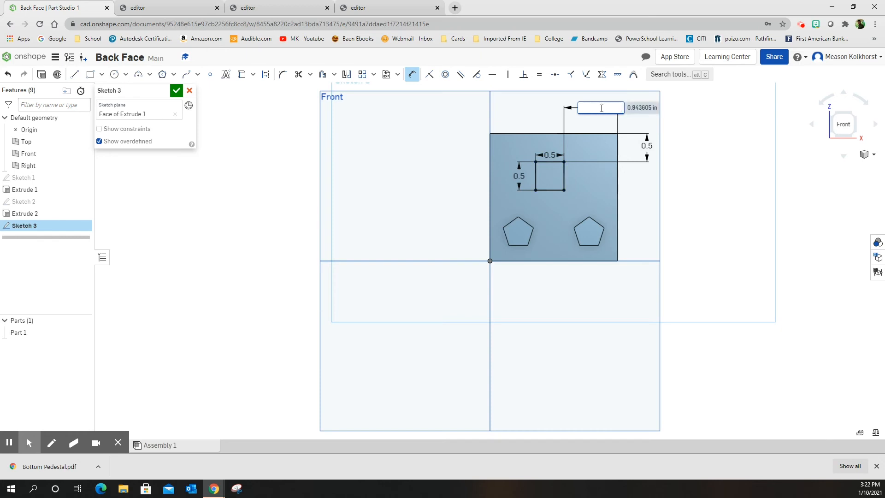
type(".875")
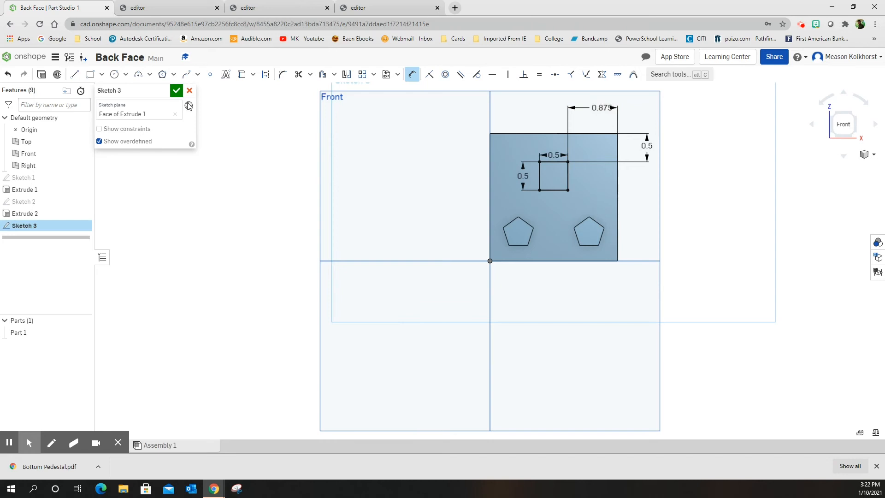
left_click(176, 90)
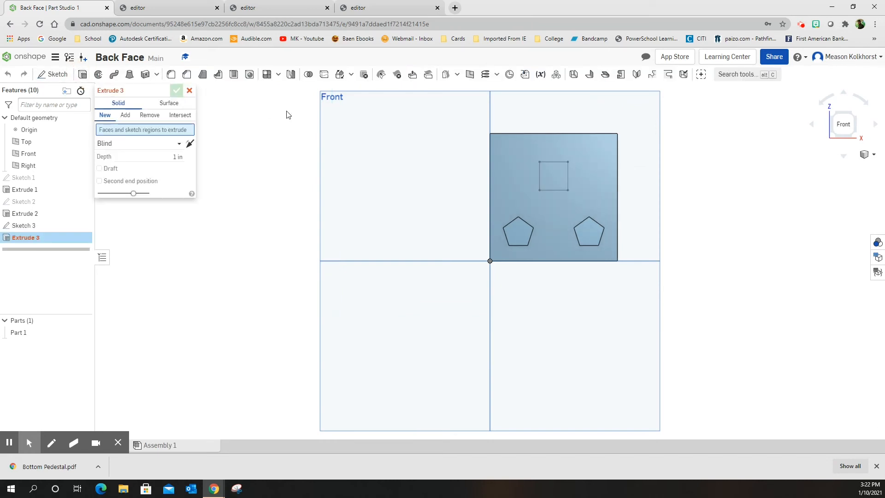
Step: Extrude the small square as a Remove cut through the plate, completing Extrude 3
left_click(553, 175)
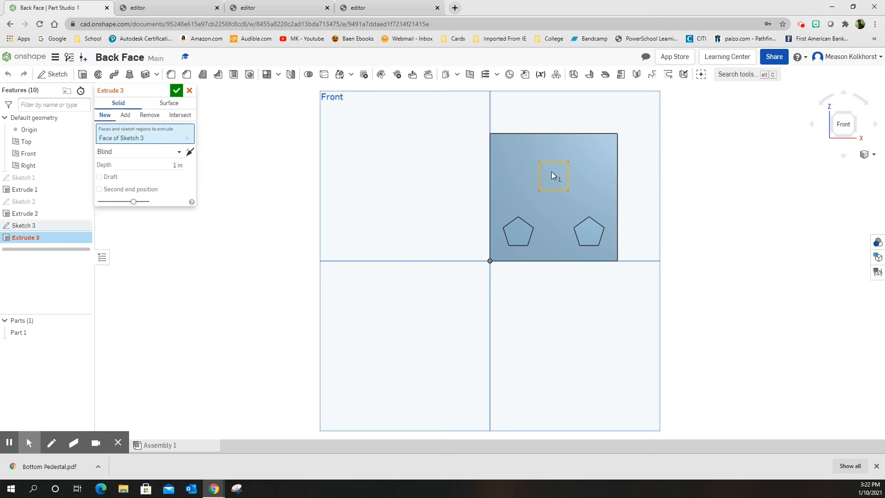
left_click(125, 115)
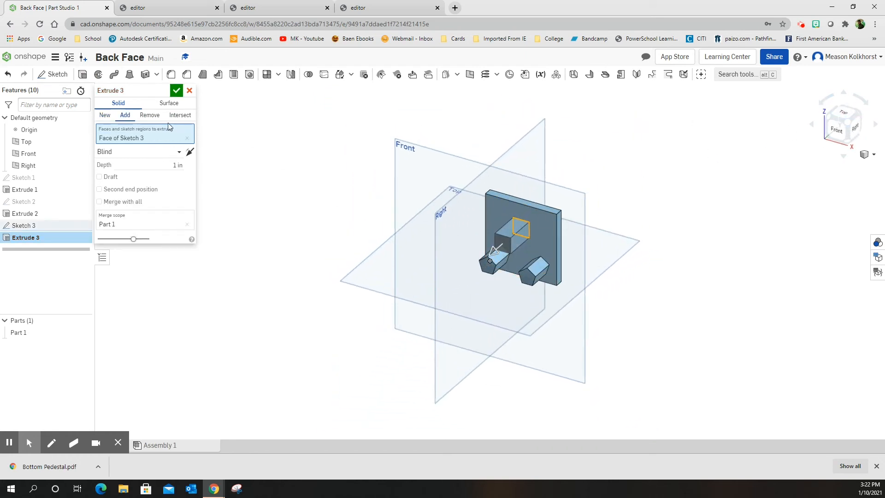
left_click(149, 116)
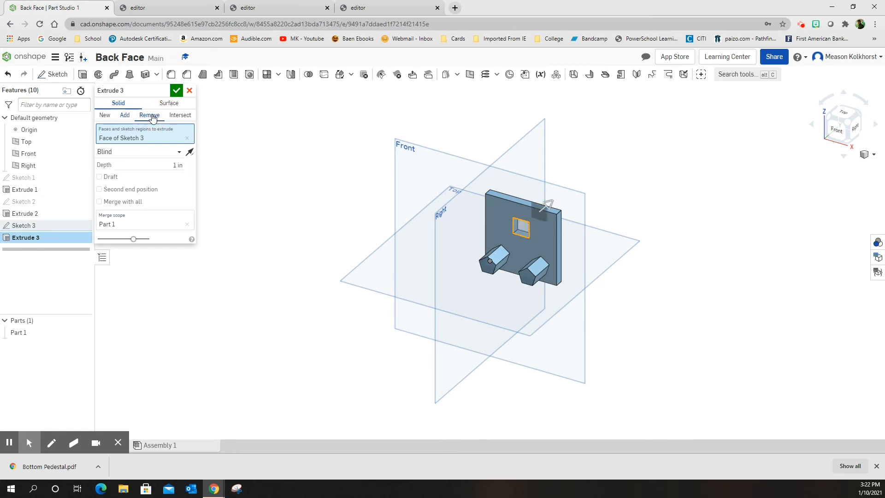
left_click(177, 90)
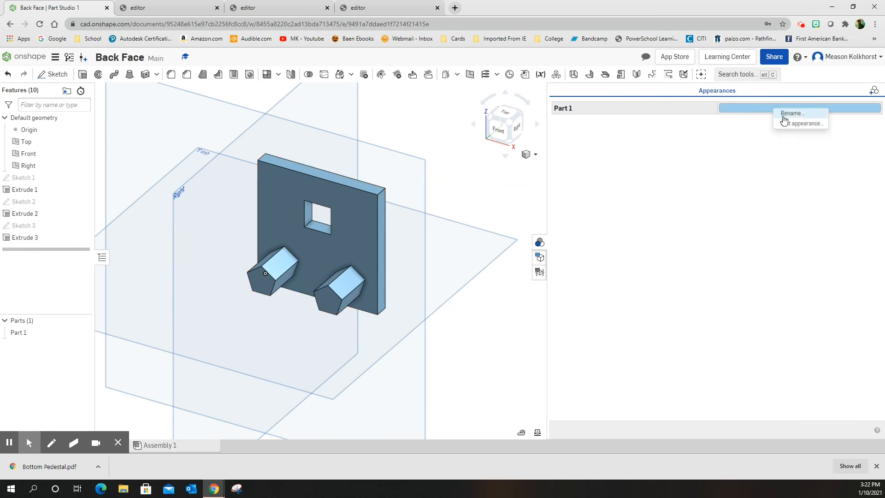
Step: Apply a dark blue appearance to Part 1 and confirm it
left_click(807, 123)
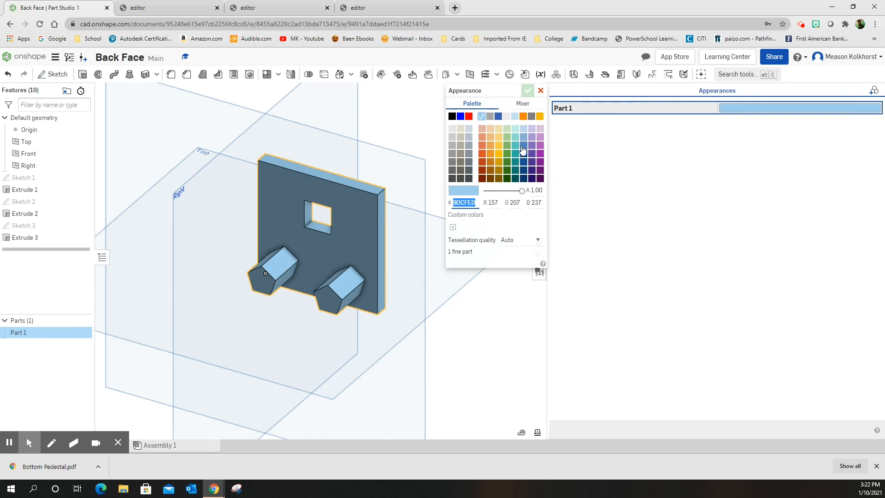
mouse_move(524, 155)
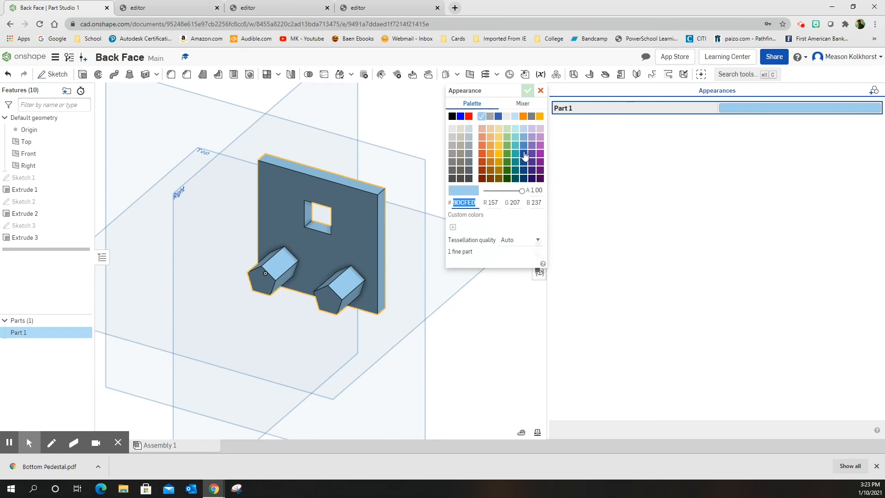
left_click(524, 146)
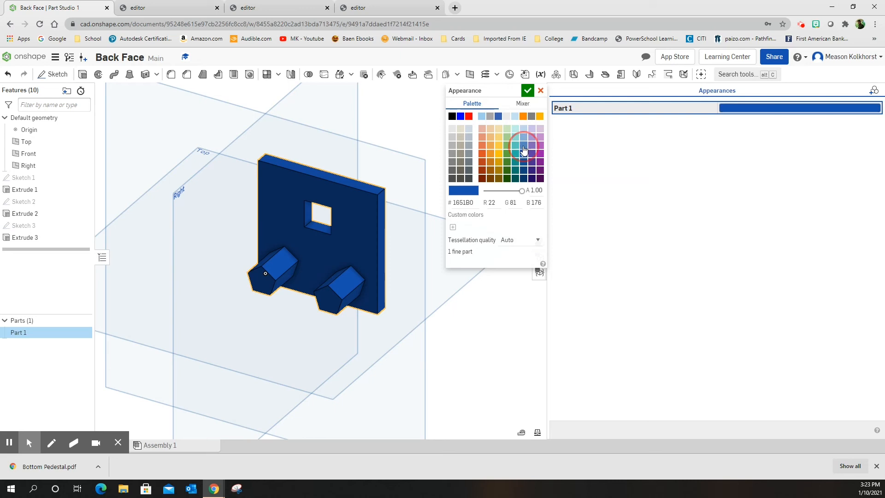
left_click(527, 90)
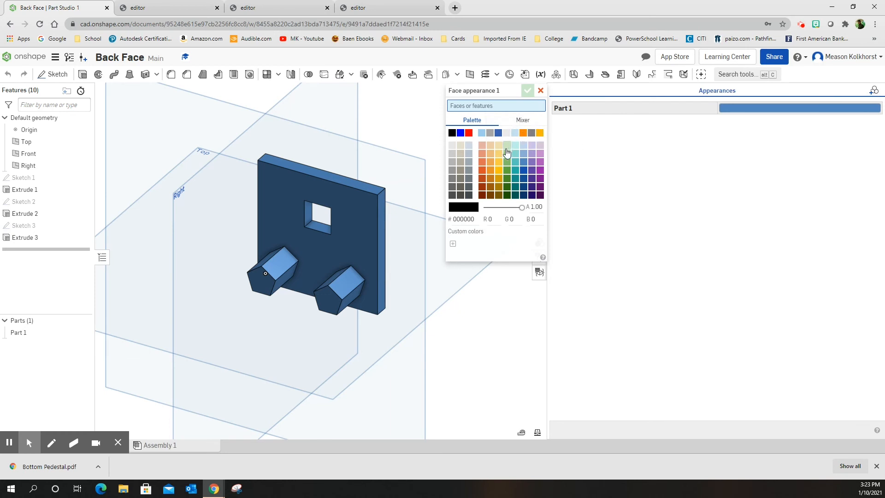
Step: Add a yellow face appearance covering all faces of both pentagonal pegs (Extrude 2)
left_click(498, 162)
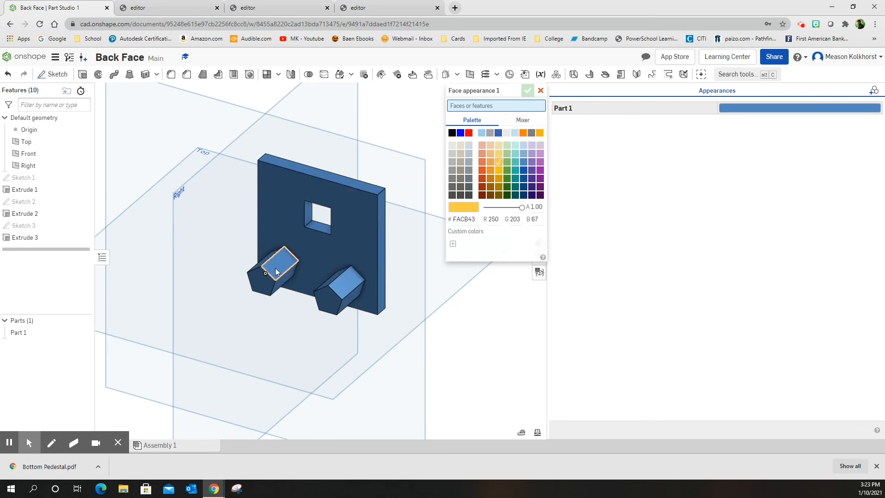
left_click(266, 268)
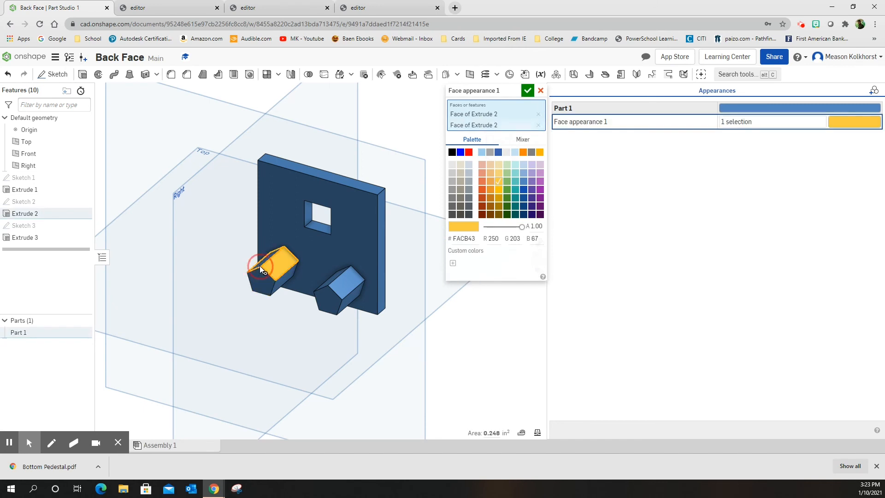
left_click(266, 287)
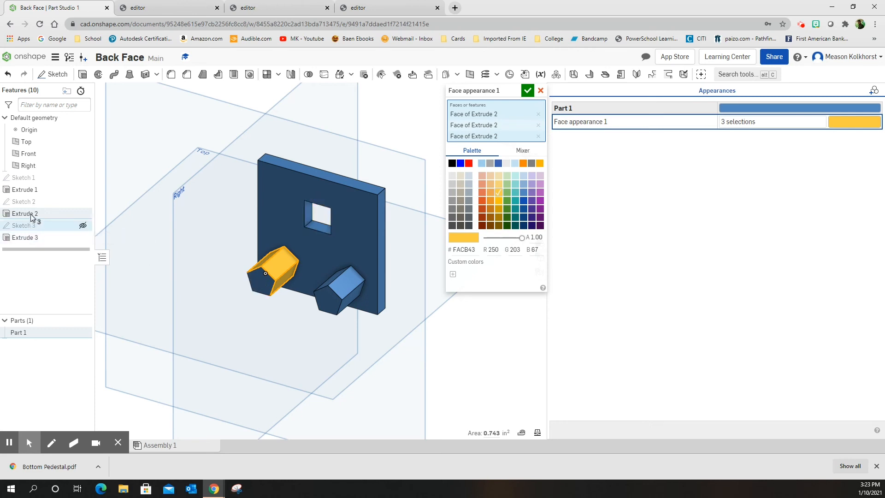
mouse_move(25, 213)
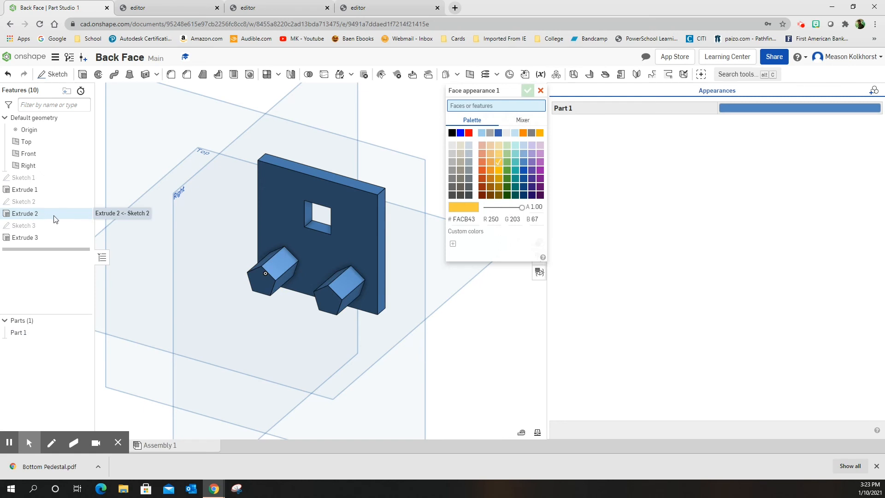
mouse_move(499, 167)
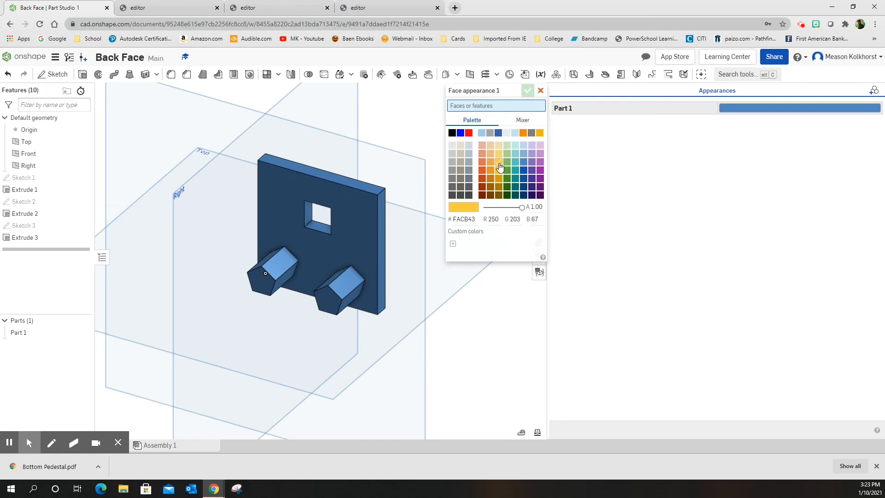
left_click(499, 163)
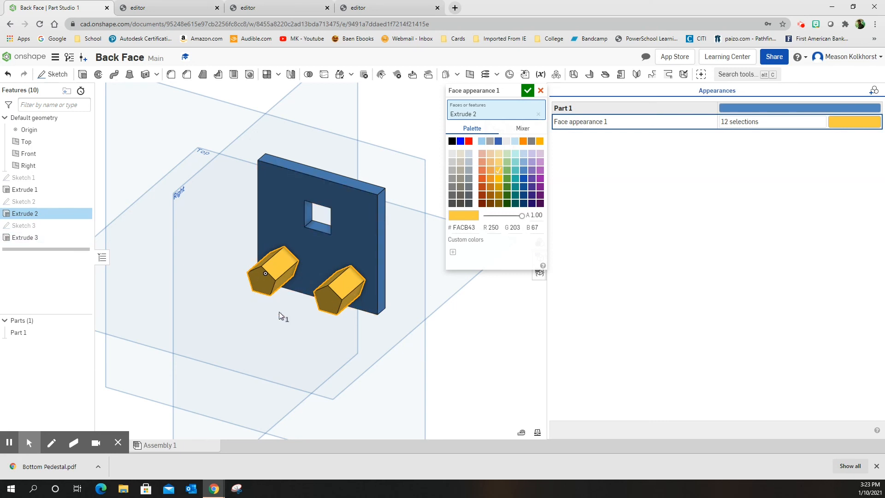
mouse_move(181, 285)
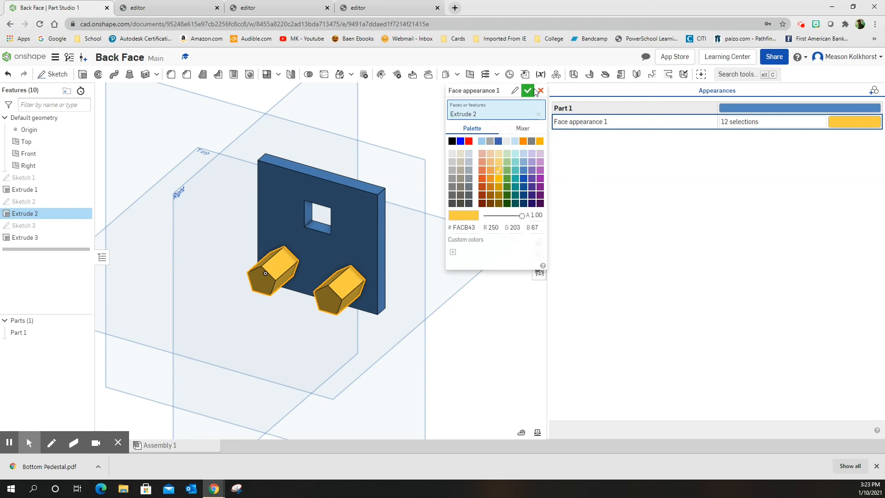
left_click(527, 91)
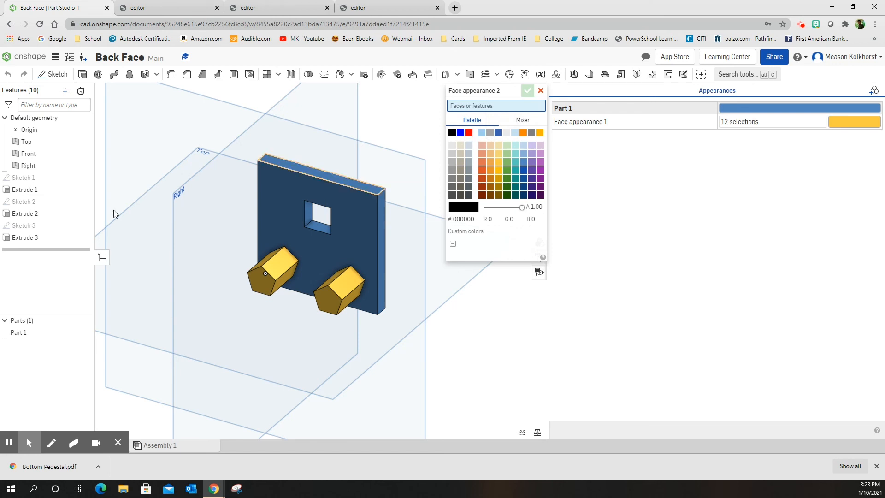
Step: Add a purple face appearance to the four inner faces of the square hole (Extrude 3)
left_click(25, 213)
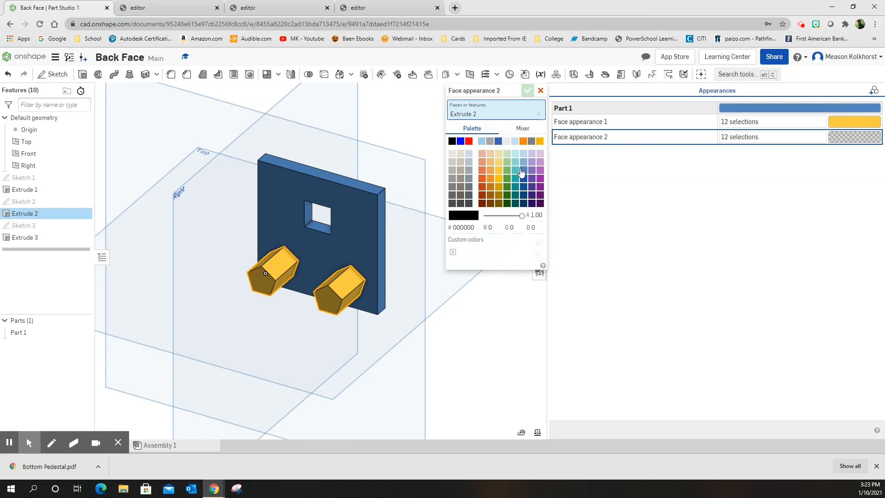
mouse_move(531, 175)
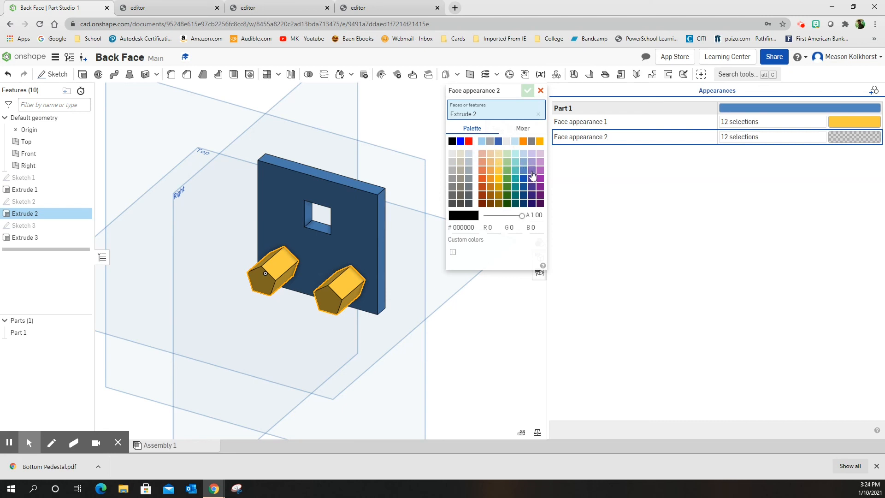
left_click(532, 167)
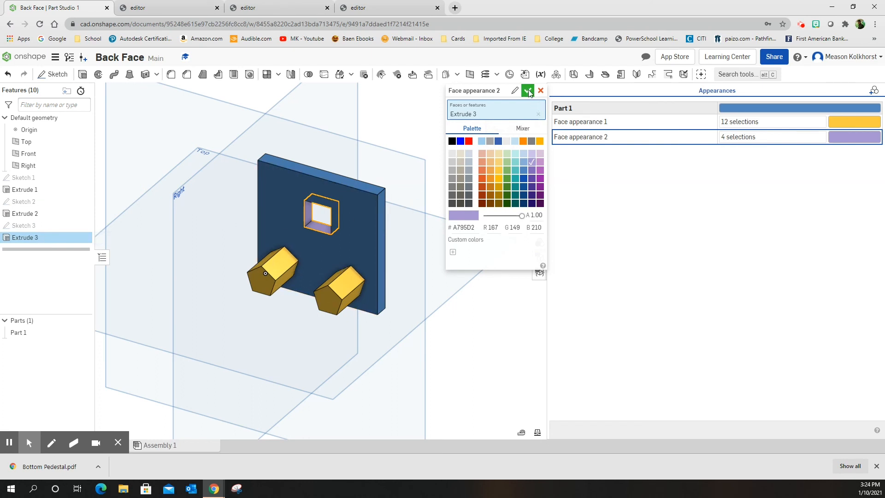
mouse_move(25, 213)
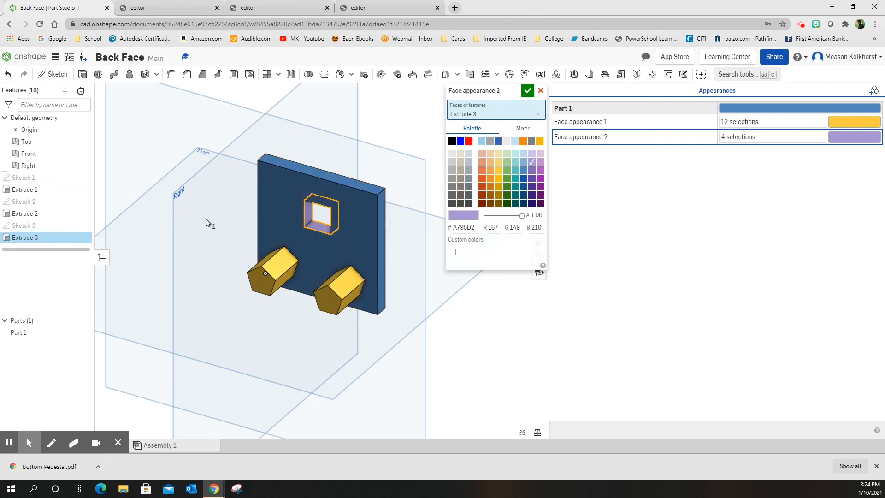
left_click(528, 90)
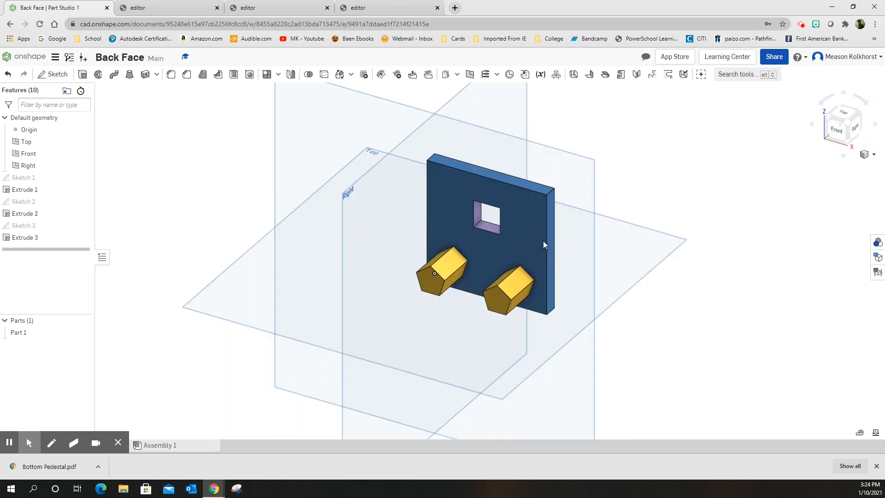
mouse_move(730, 185)
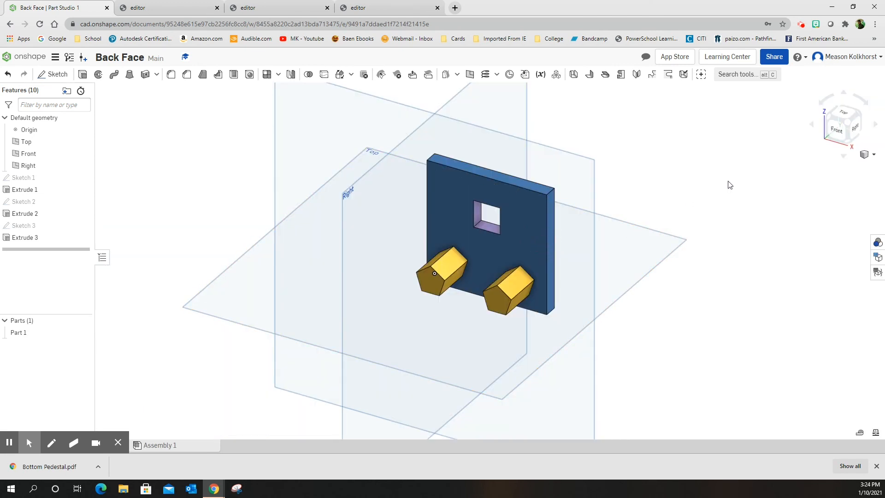